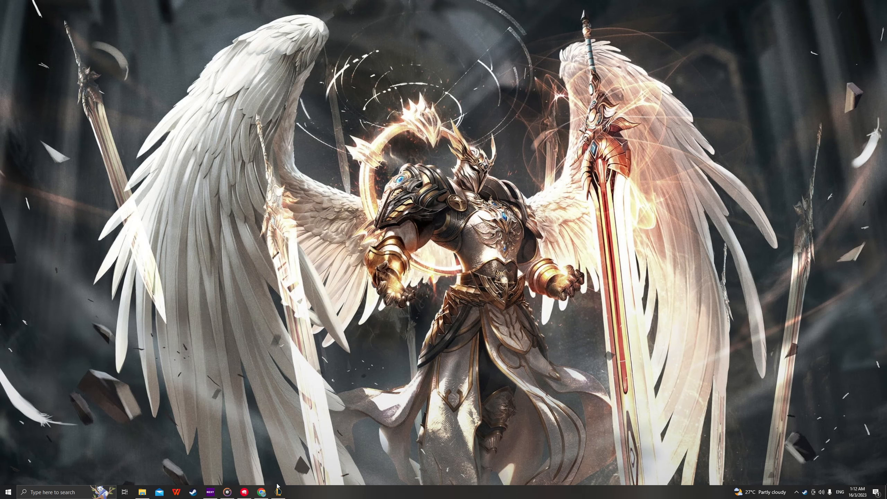
- Open the League client from the taskbar; it reports 'Game is still in progress'
click(280, 492)
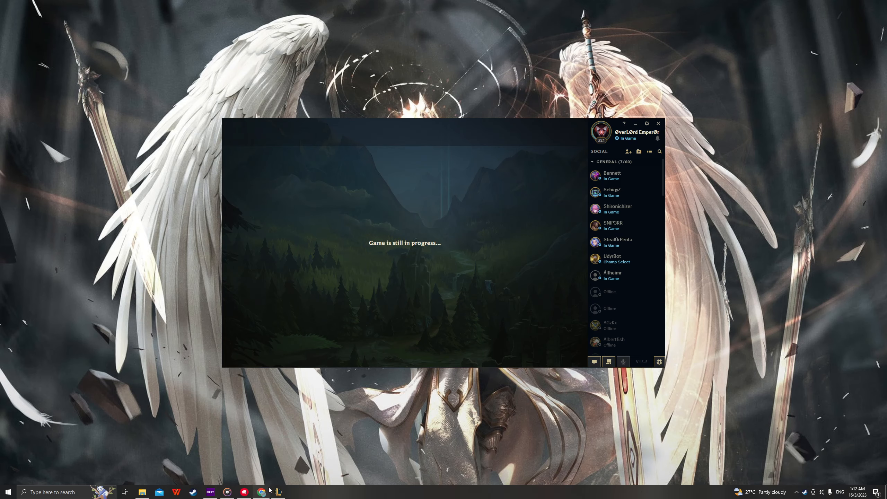
click(261, 492)
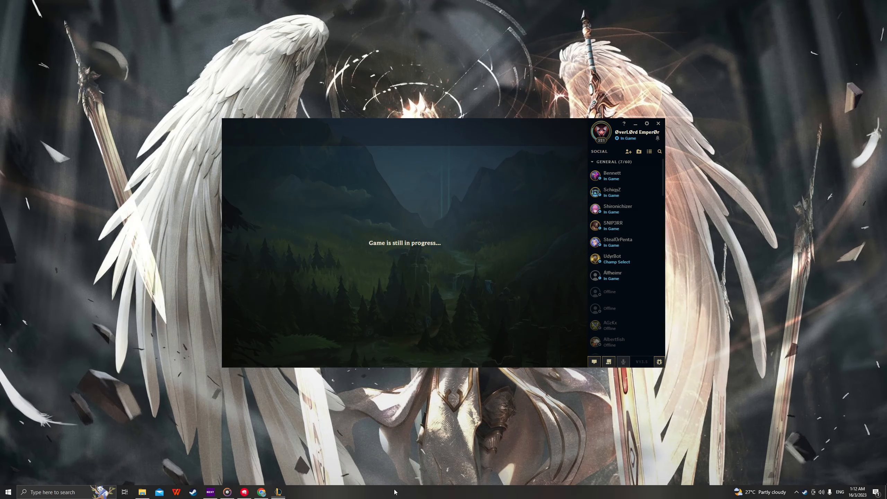
- Dismiss the taskbar context menu and reveal the hidden background-app tray icons
right_click(396, 492)
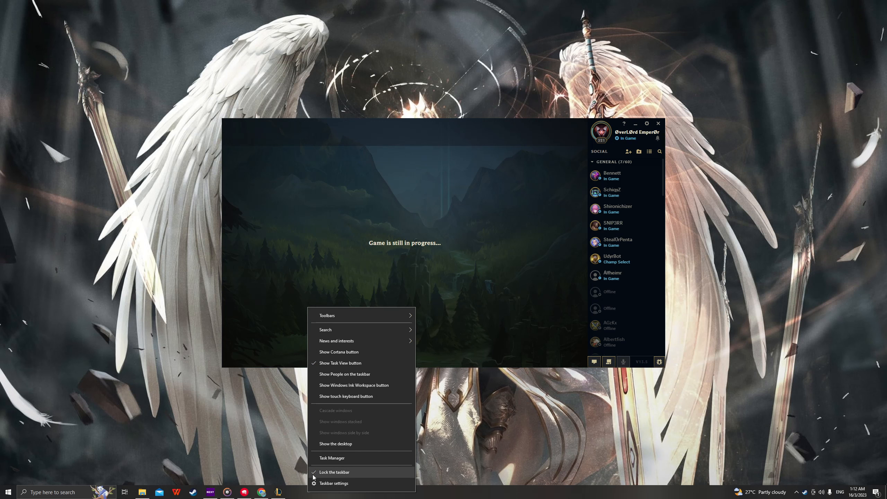
mouse_move(452, 448)
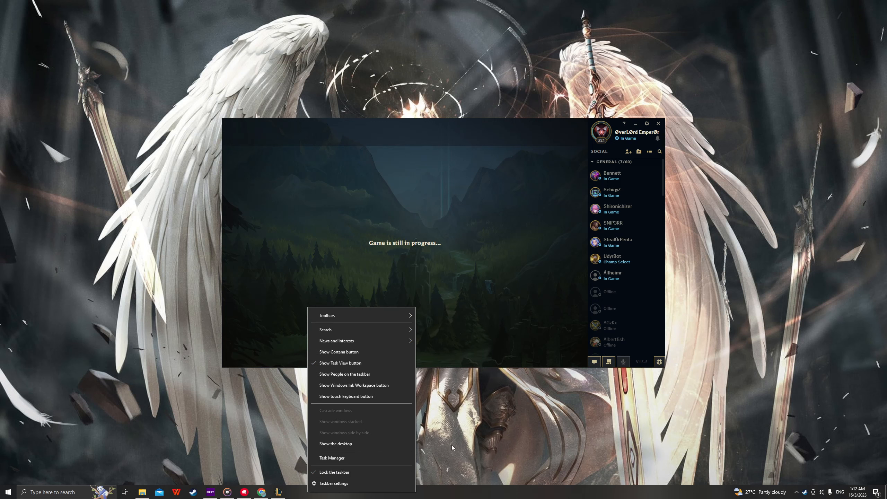
click(453, 448)
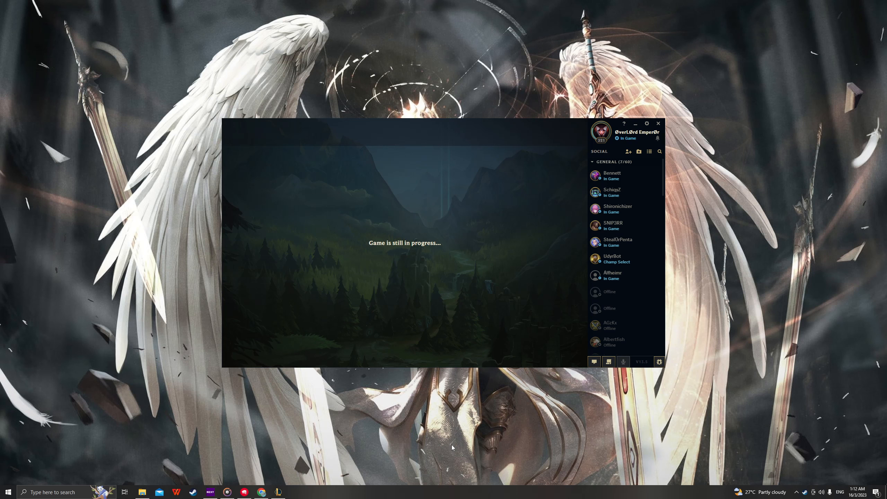
click(799, 492)
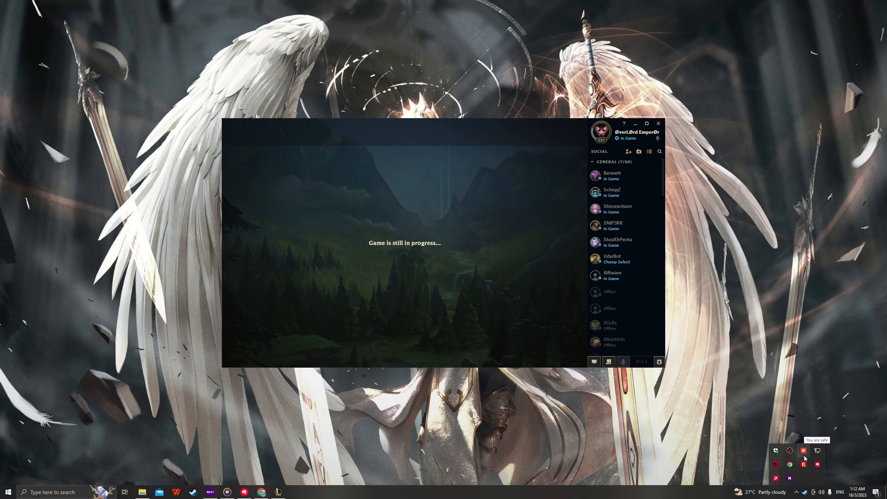
mouse_move(787, 475)
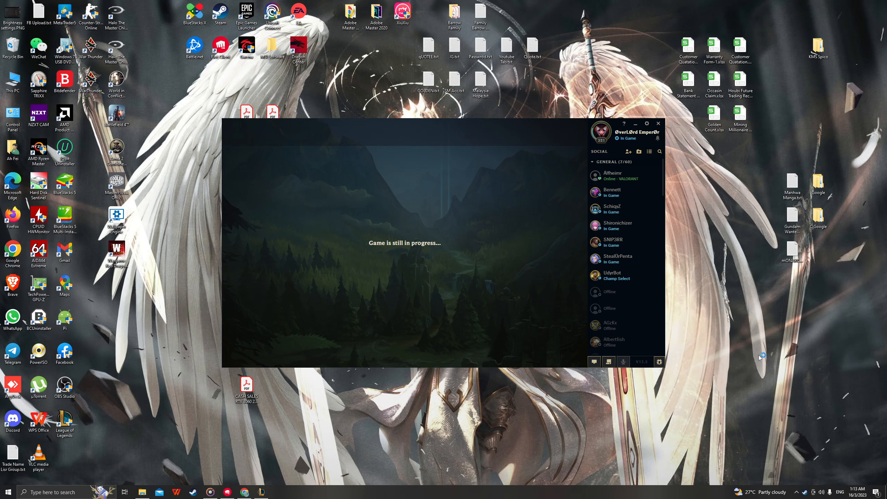
mouse_move(230, 304)
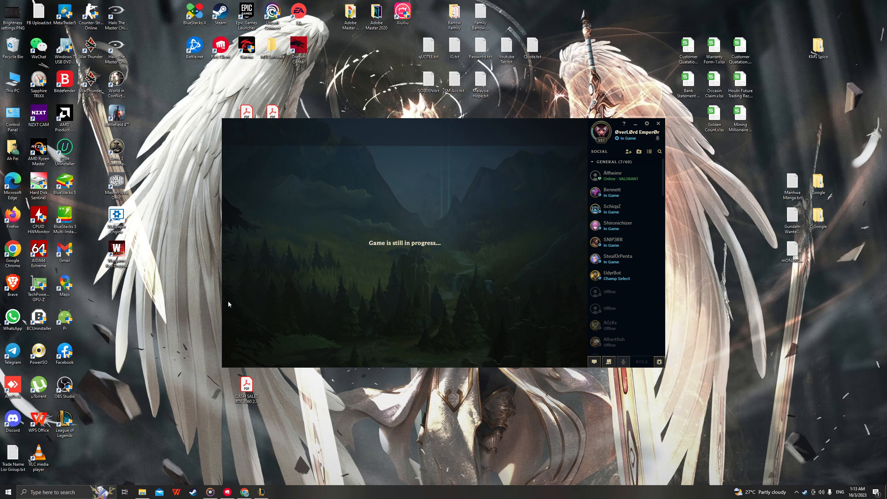
mouse_move(653, 315)
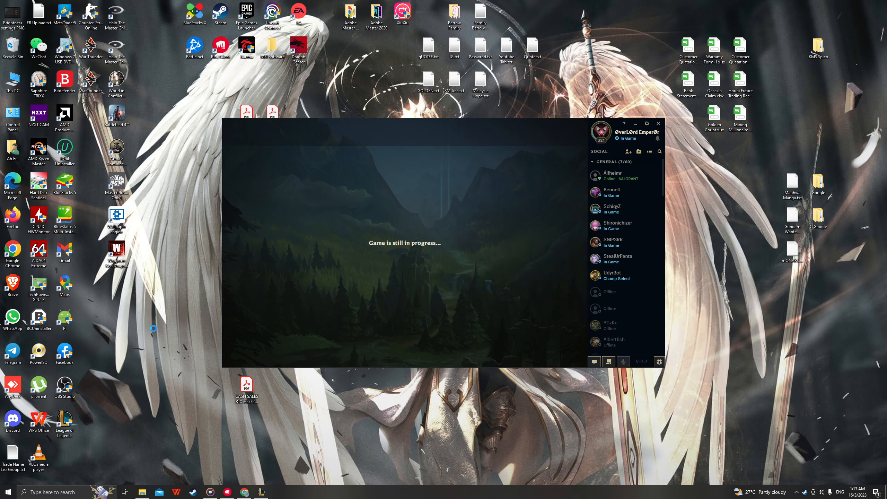
mouse_move(134, 249)
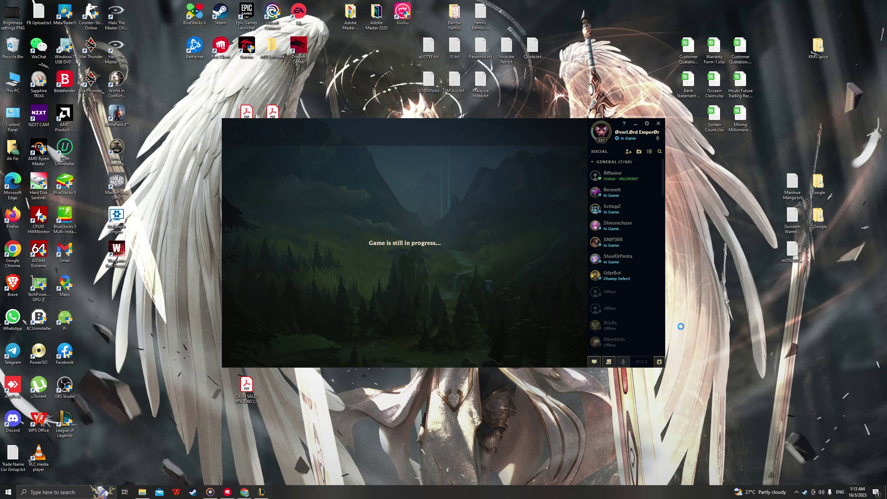
mouse_move(156, 286)
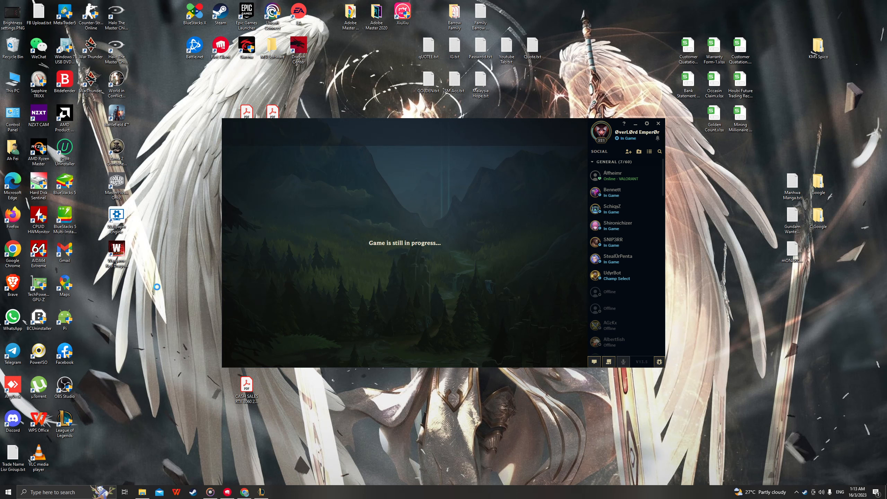
mouse_move(600, 196)
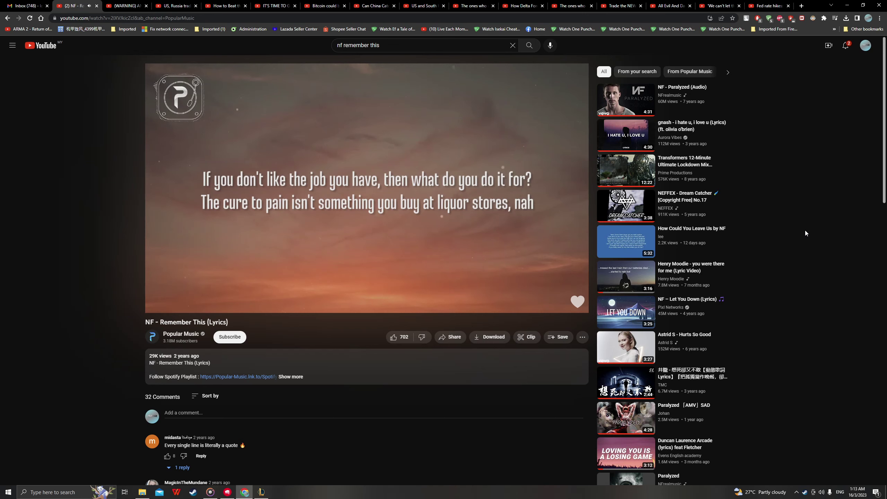
- Scroll down the YouTube lyrics video page
scroll(down, 3)
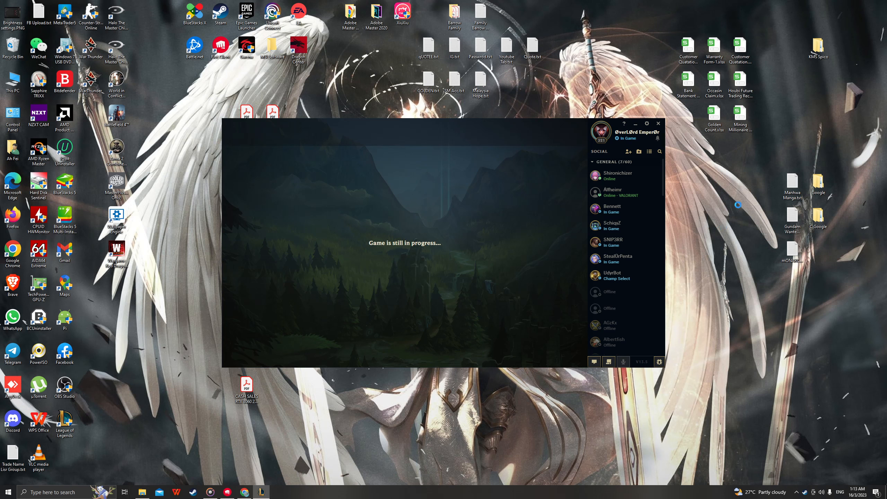
mouse_move(149, 281)
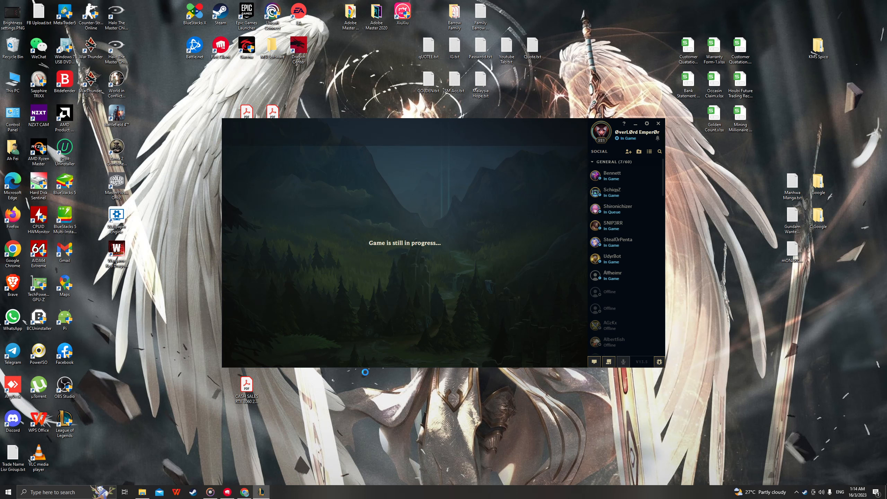
mouse_move(371, 334)
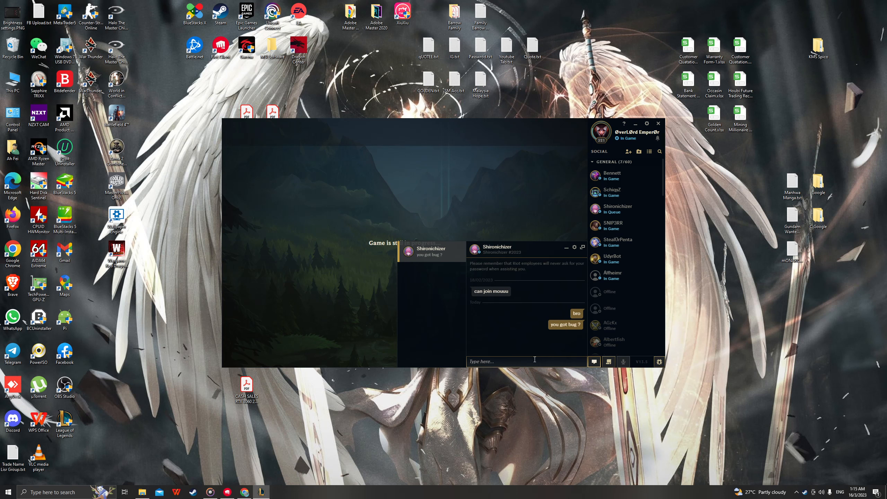
- Tell the friend 'still lol client at game (' in chat
text(still)
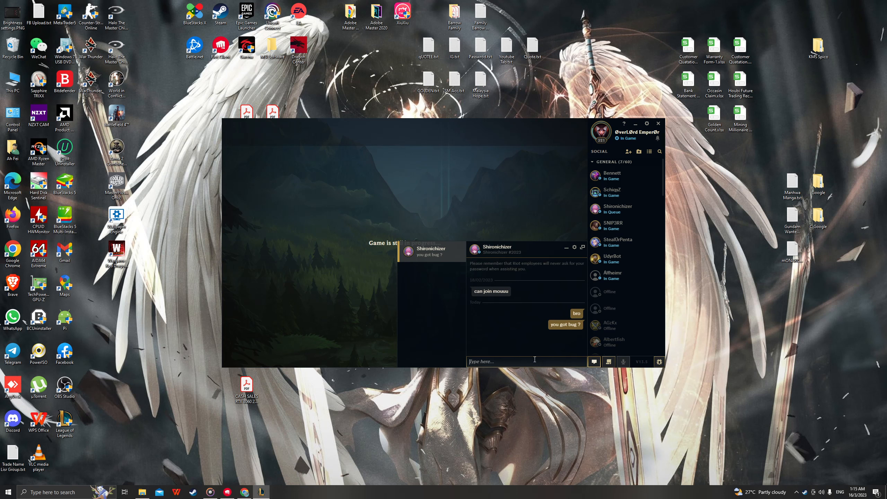
text(lol client stuct)
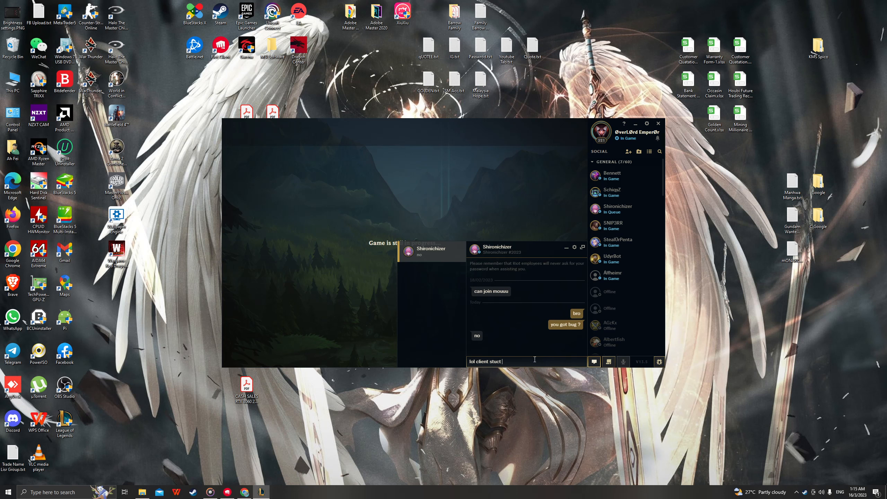
text(at game ()
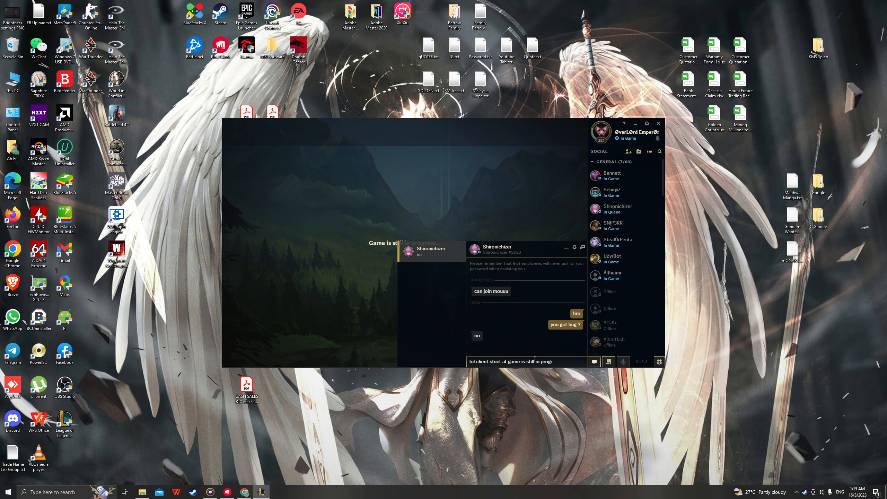
key(Enter)
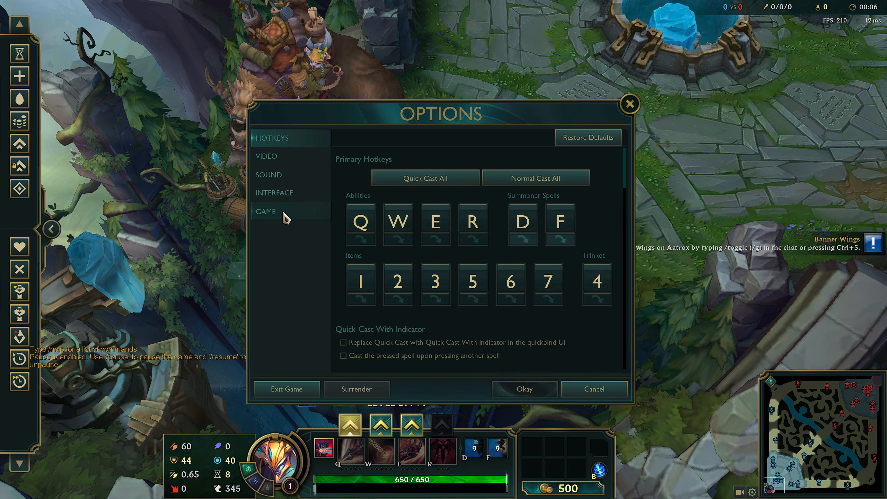
- Exit the match from Options so the client reloads
click(274, 192)
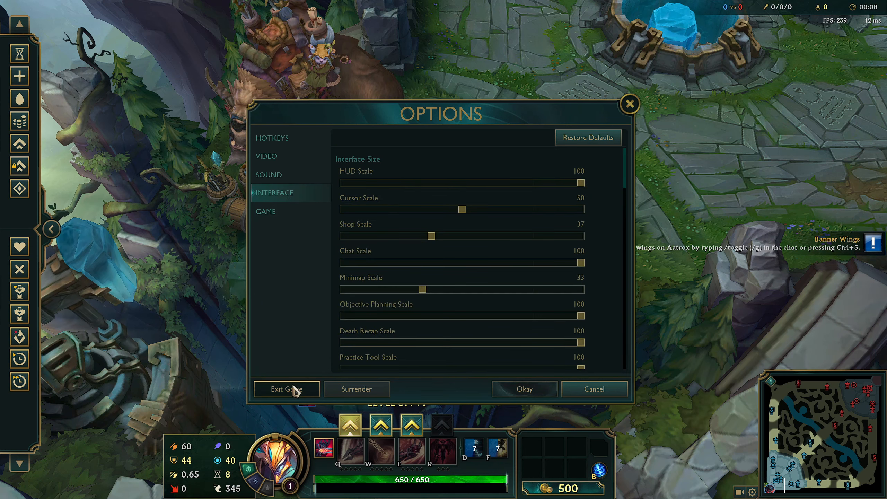
click(286, 389)
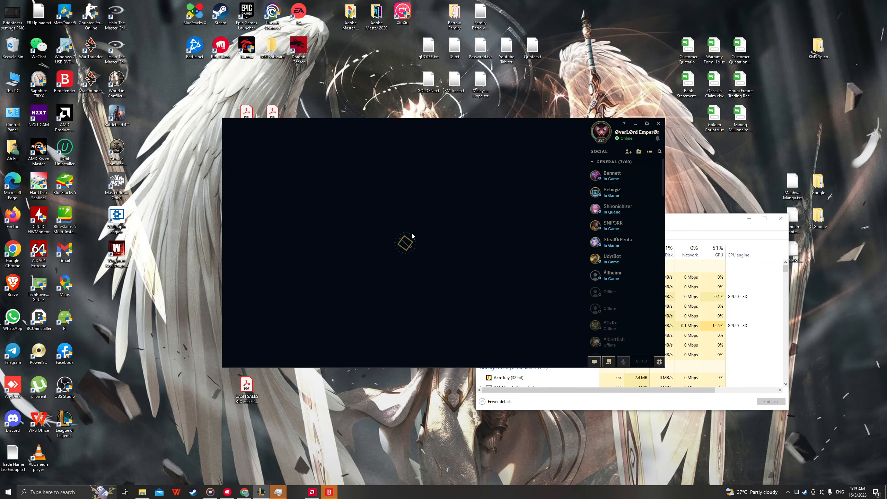